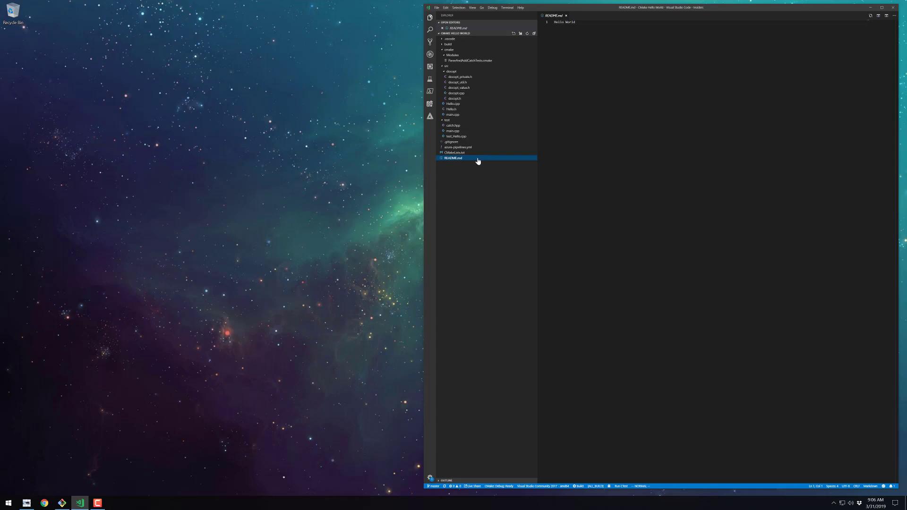
mouse_move(471, 155)
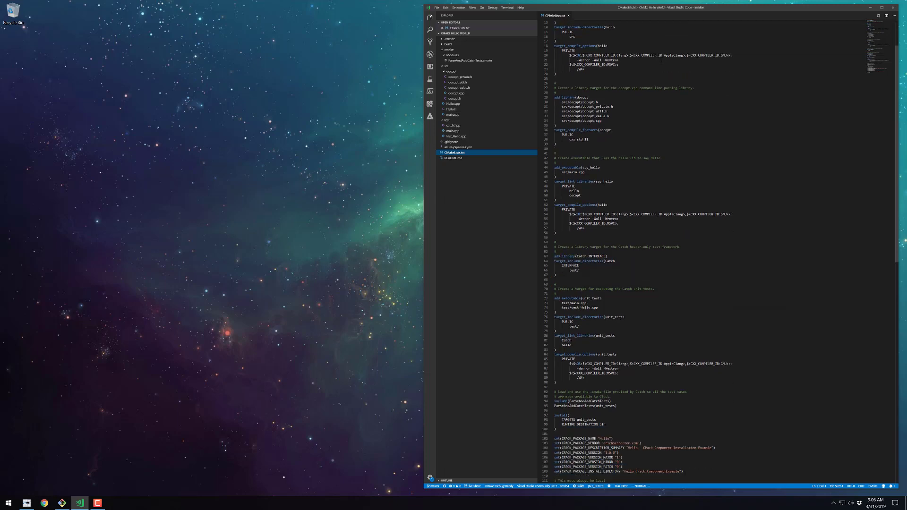
scroll("down", 3)
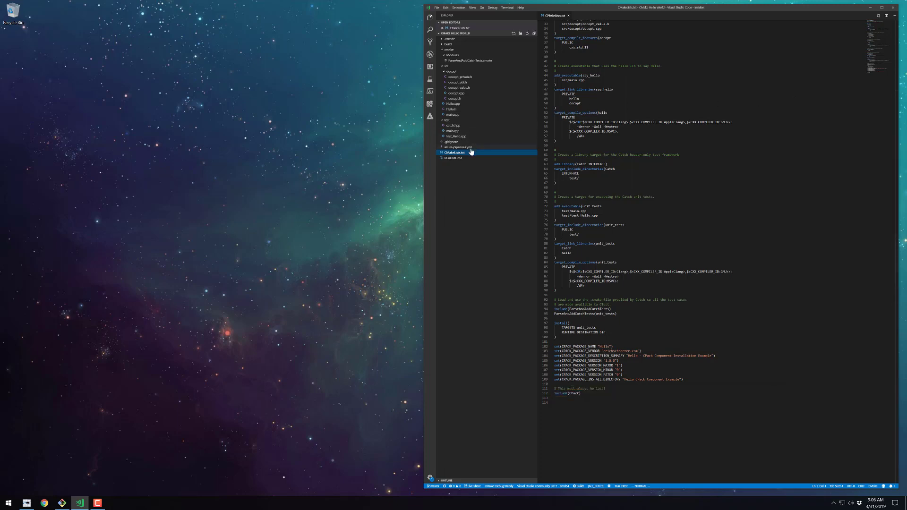
- View azure-pipelines.yml CI configuration, then the project's .gitignore of build artifacts
left_click(459, 147)
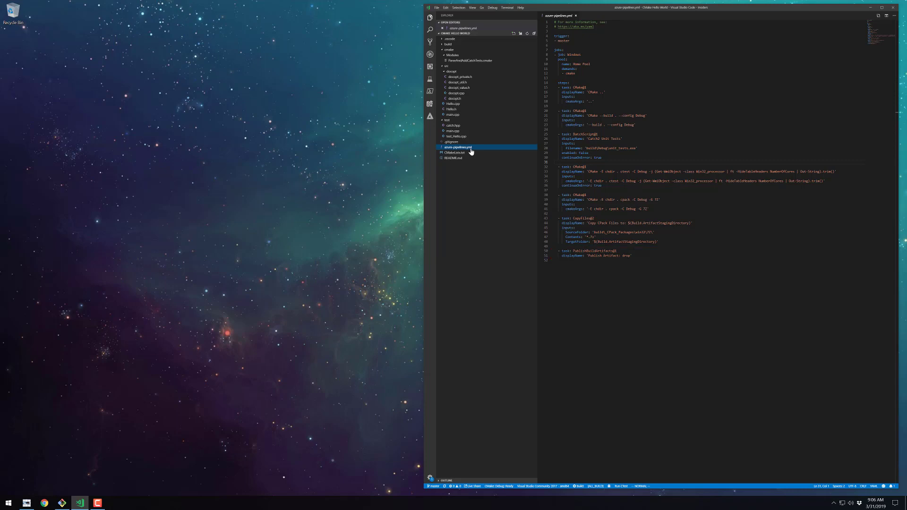
left_click(452, 142)
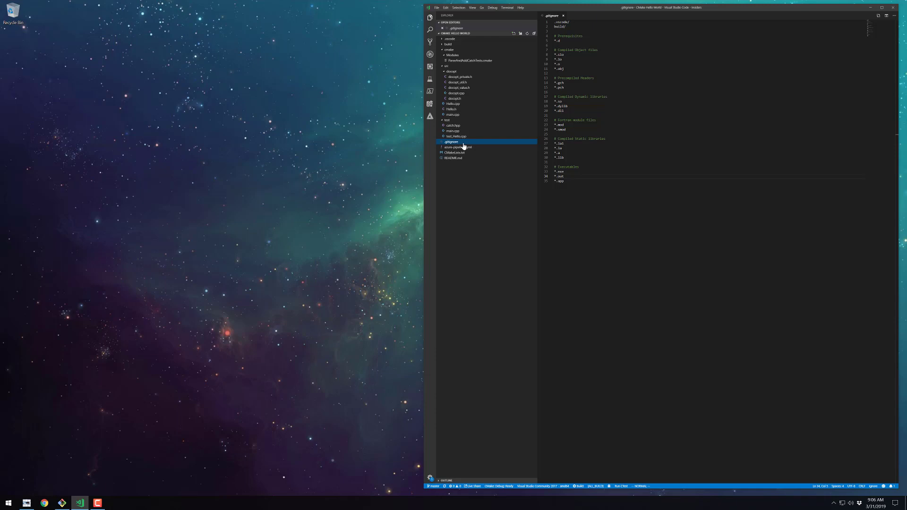
- View the test_hello.cpp Catch scenarios, then the test suite's main.cpp Catch runner
left_click(456, 136)
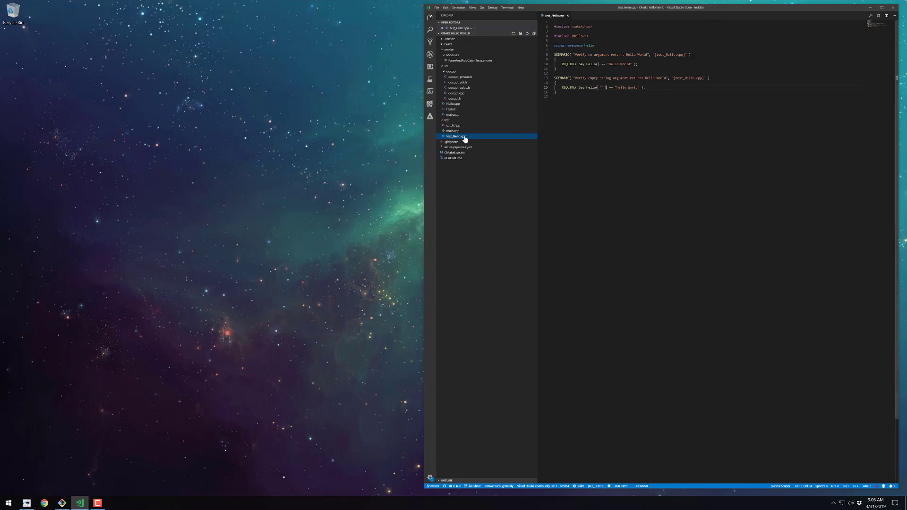
left_click(453, 130)
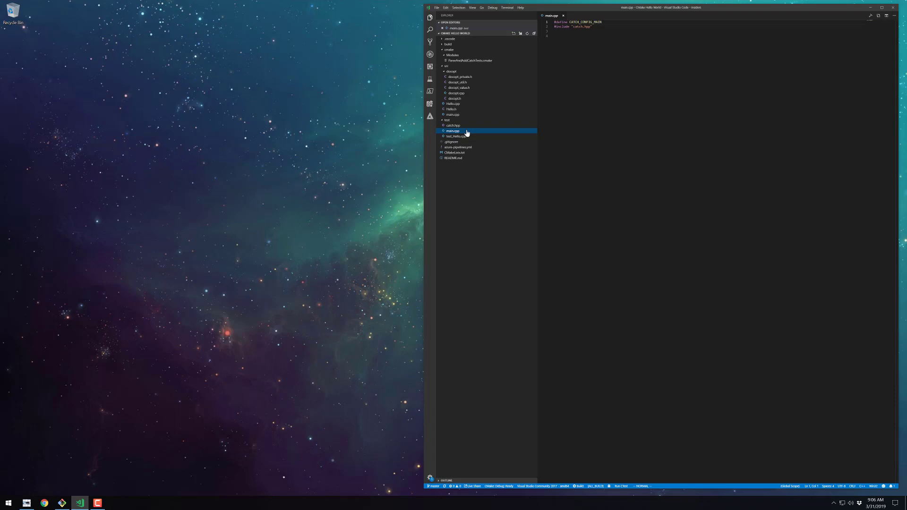
- View the application's main.cpp with docopt usage text and Say_Hello output
left_click(452, 114)
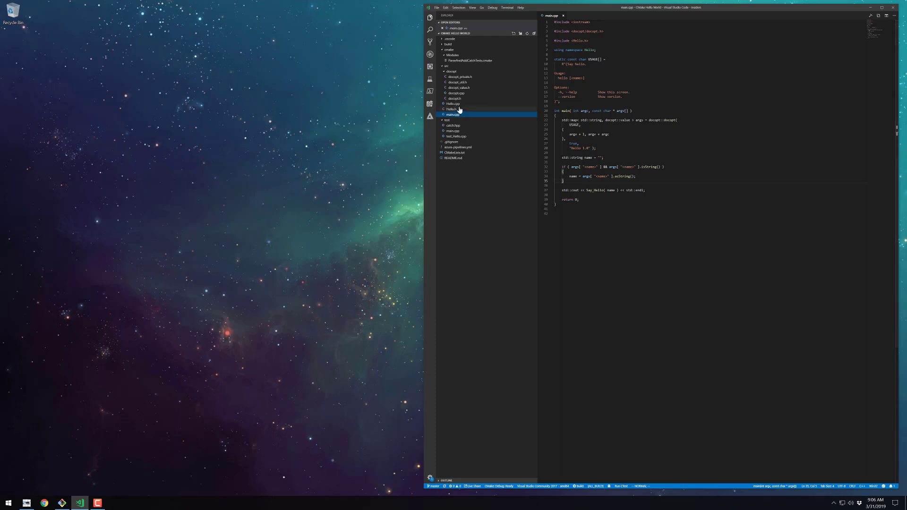
- View Hello.h declaring Say_Hello, then Hello.cpp implementing the Hello World fallback
left_click(453, 109)
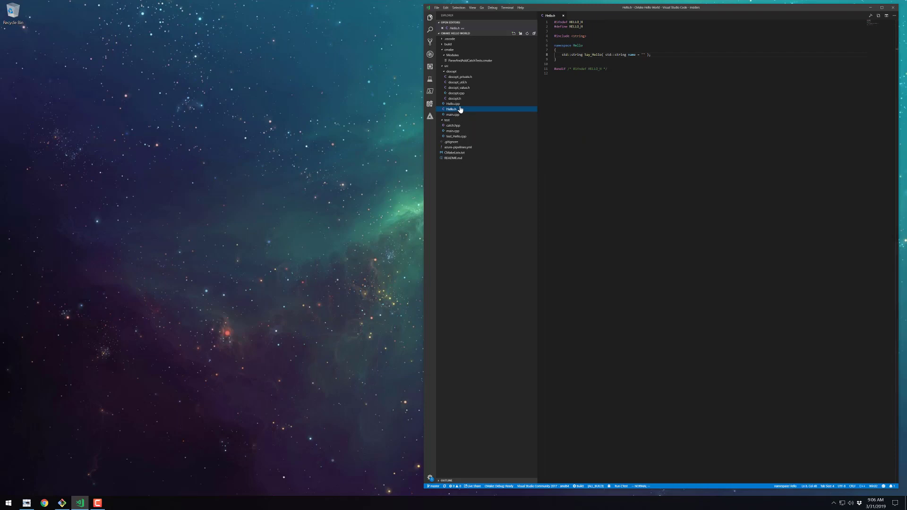
left_click(454, 104)
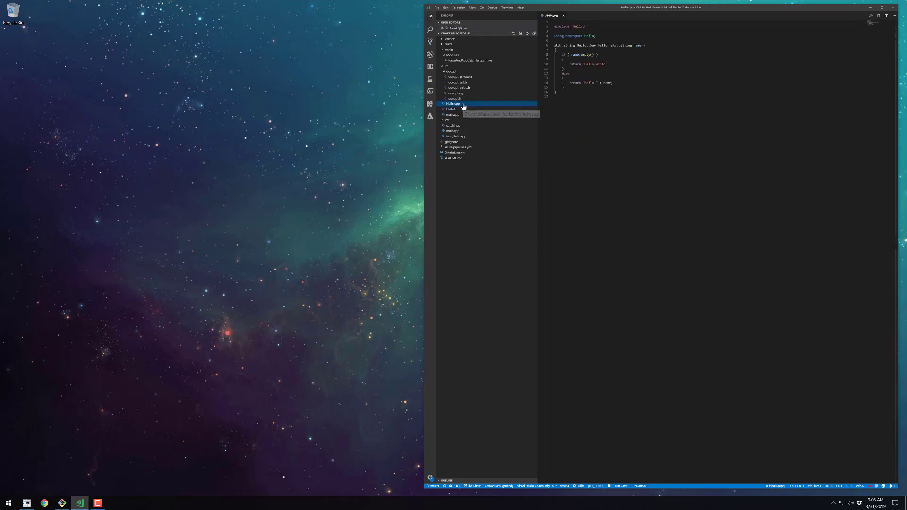